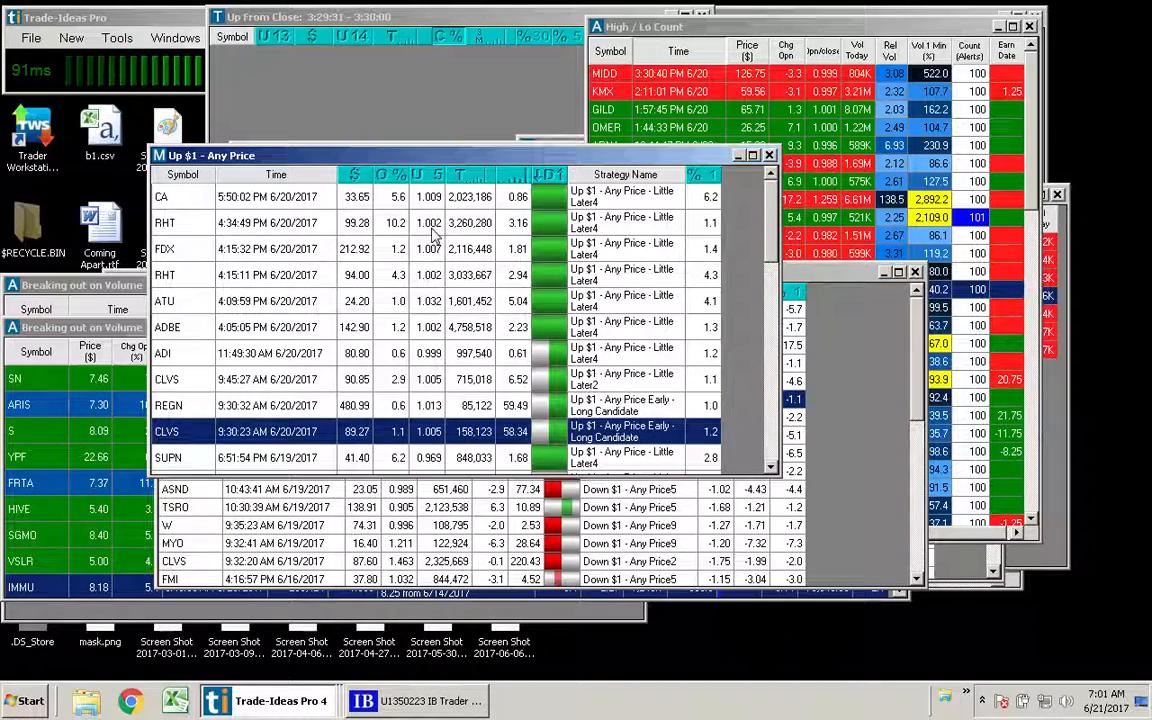
mouse_move(176, 424)
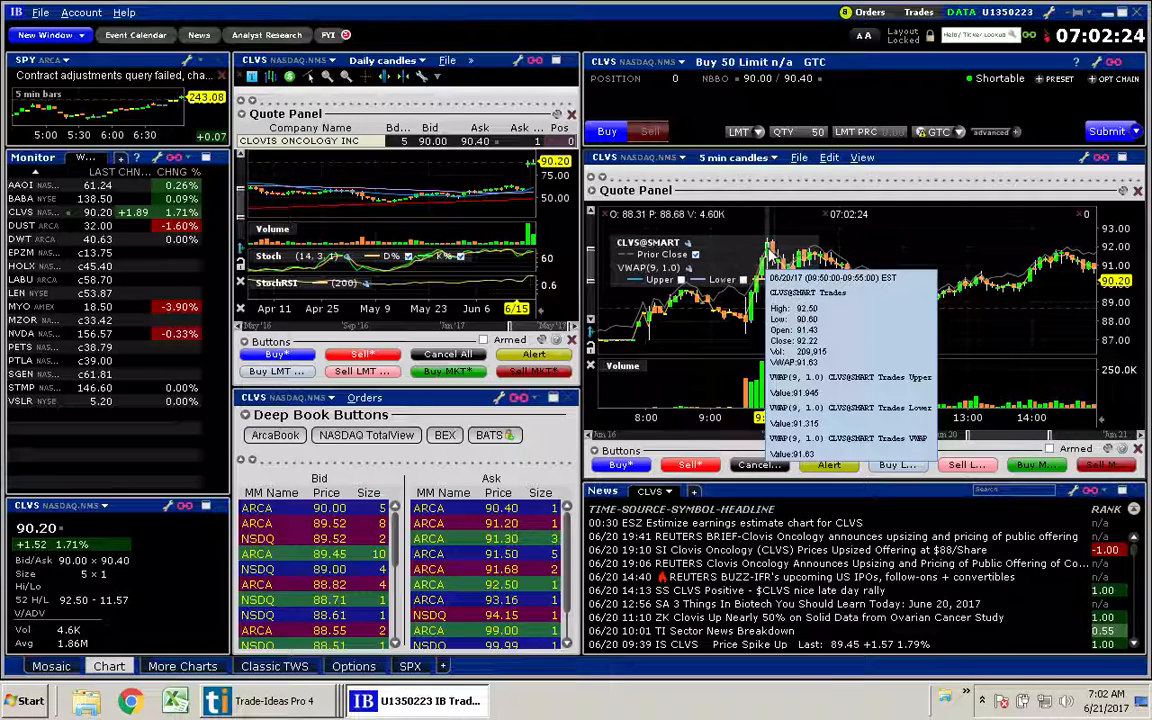
mouse_move(1104, 18)
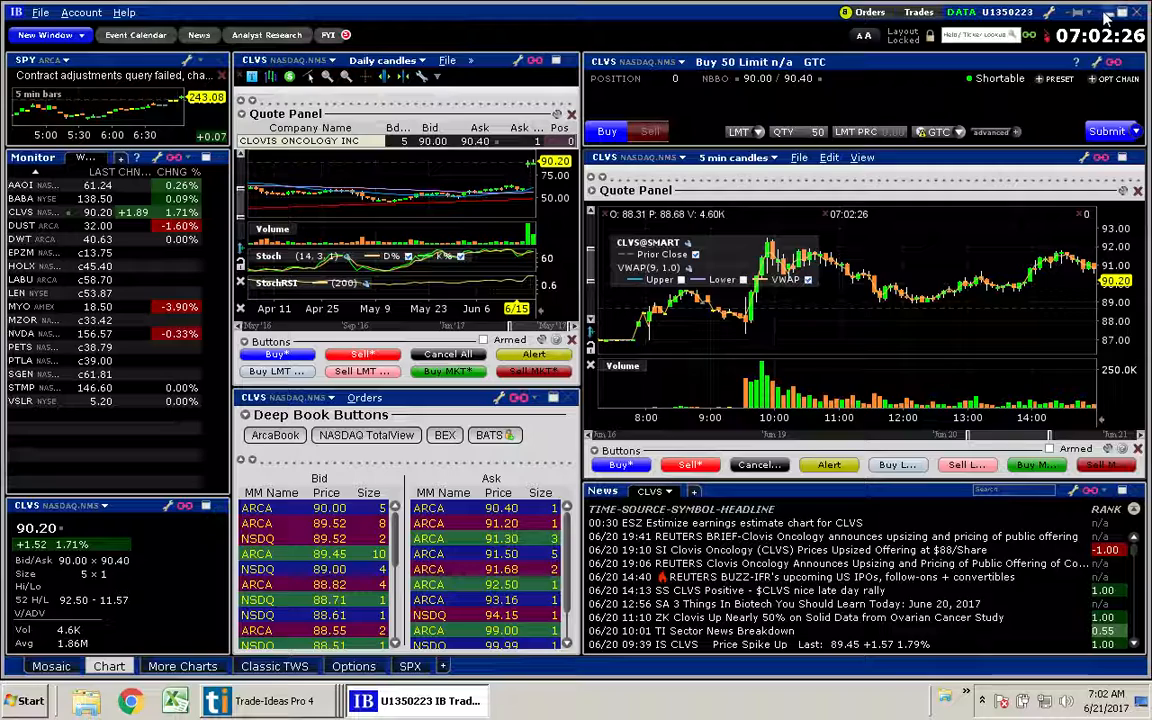
Look up ticker LEN and load the LENNAR CORP-A NYSE Stock (SMART) listing.
click(270, 700)
text(LEN)
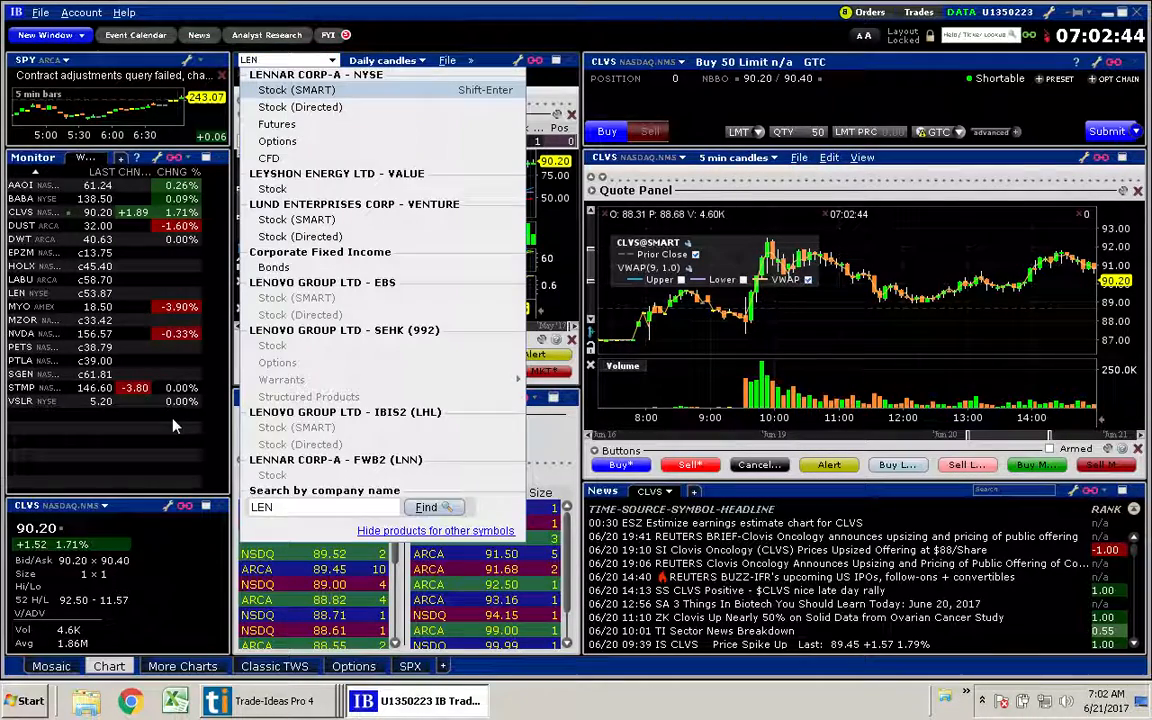
click(296, 88)
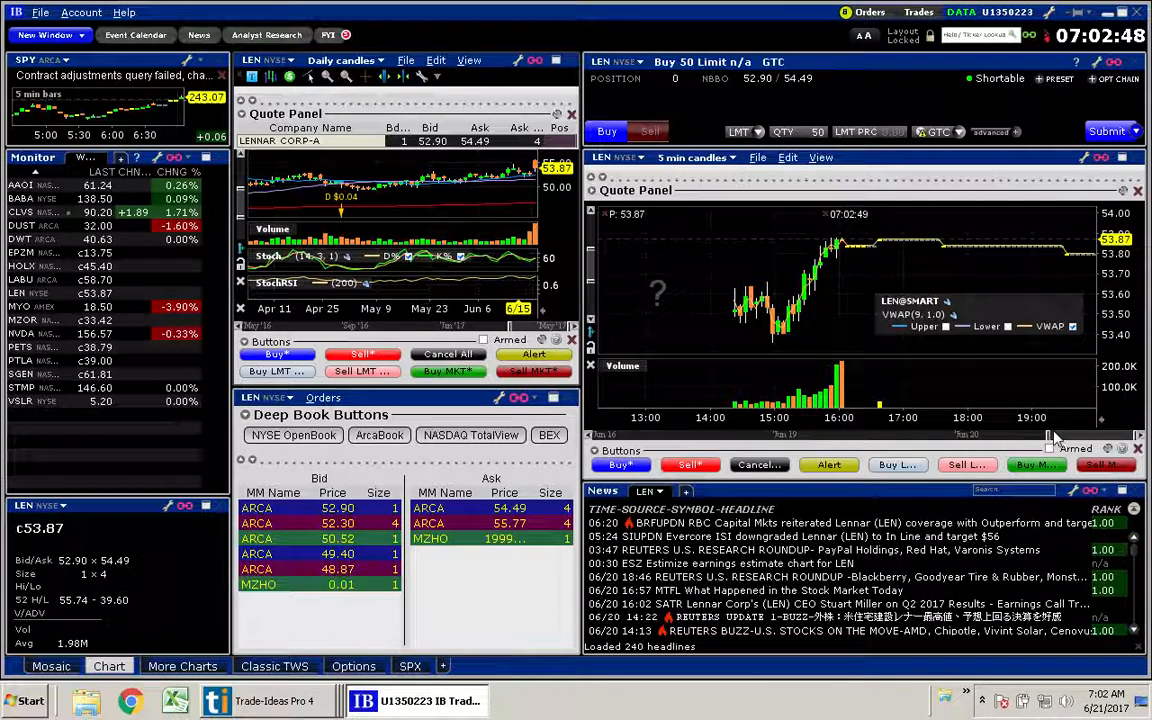
Widen Lennar's 5-minute chart time axis to show the whole trading session.
drag(1056, 436, 1000, 436)
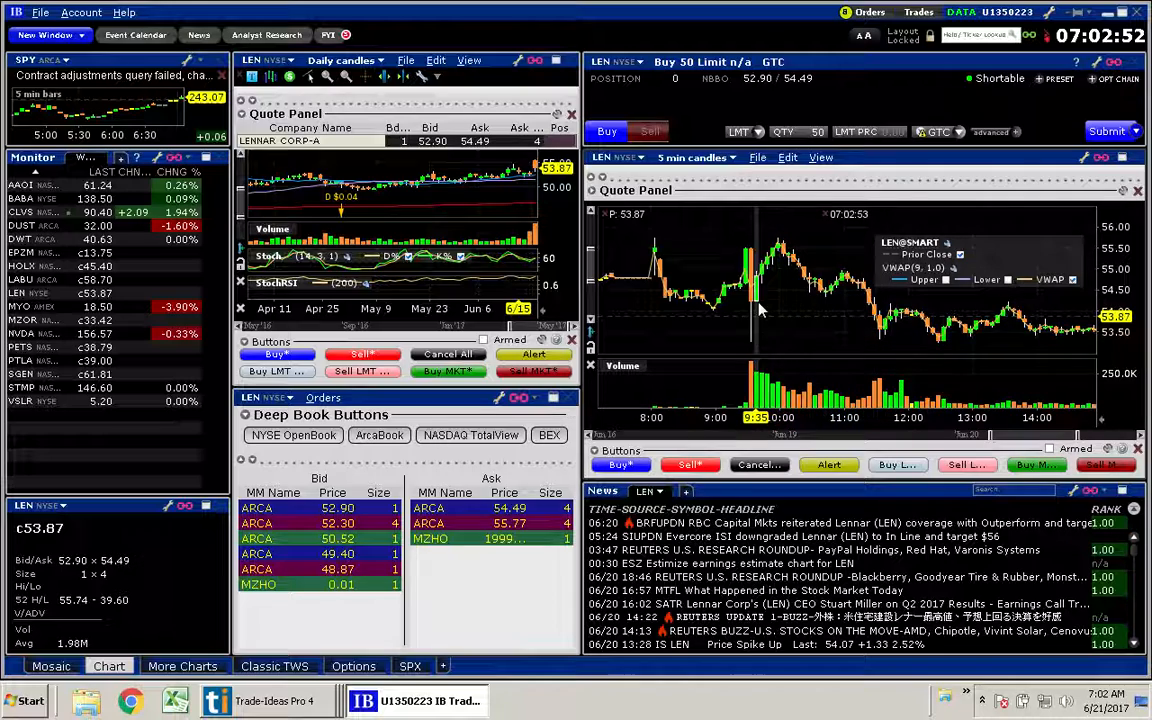
mouse_move(756, 304)
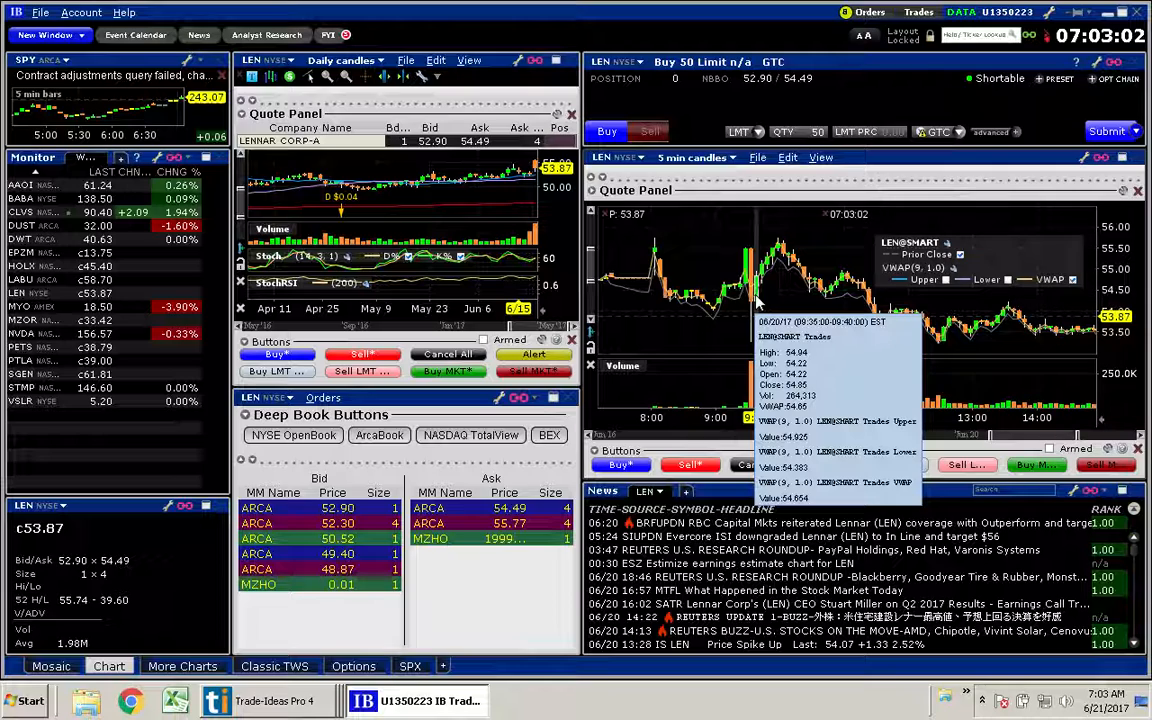
mouse_move(776, 270)
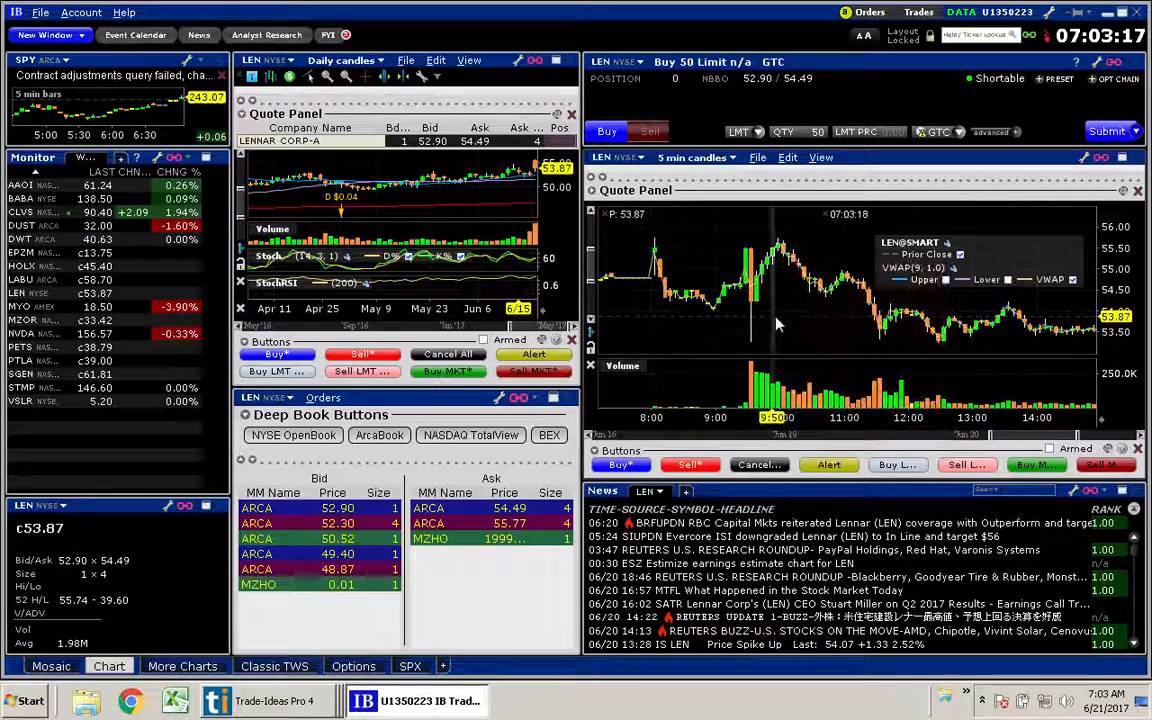
mouse_move(940, 340)
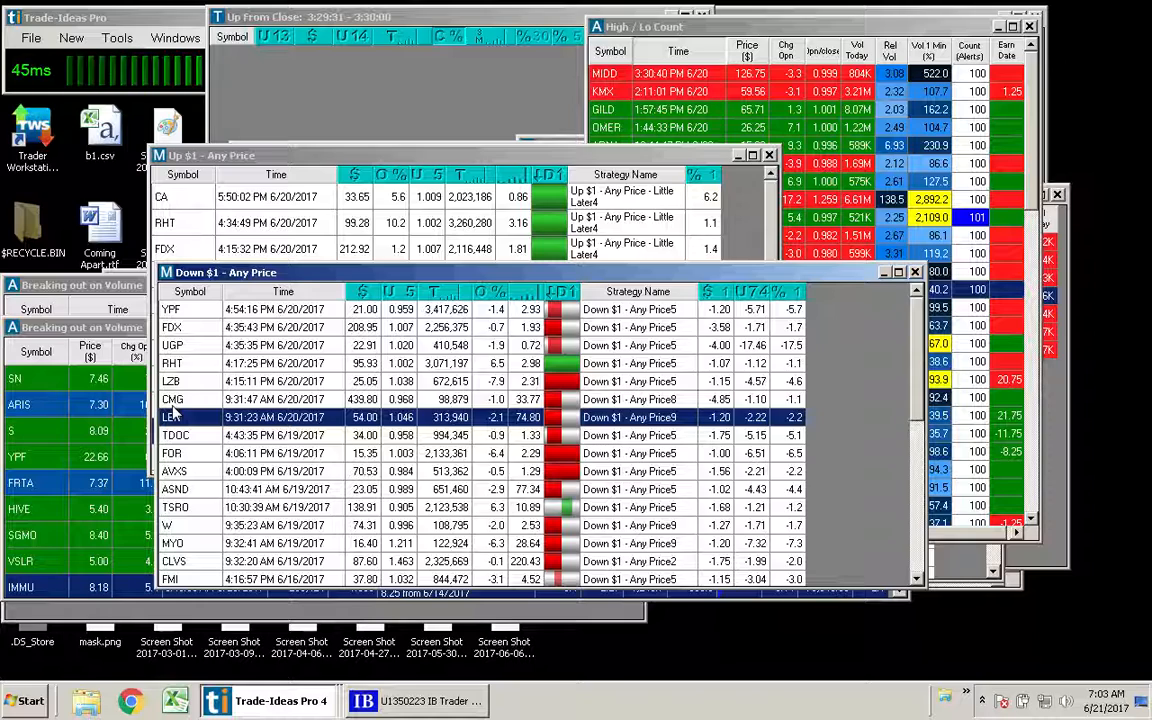
Select the CMG alert row in the Down $1 - Any Price window to chart it.
click(172, 400)
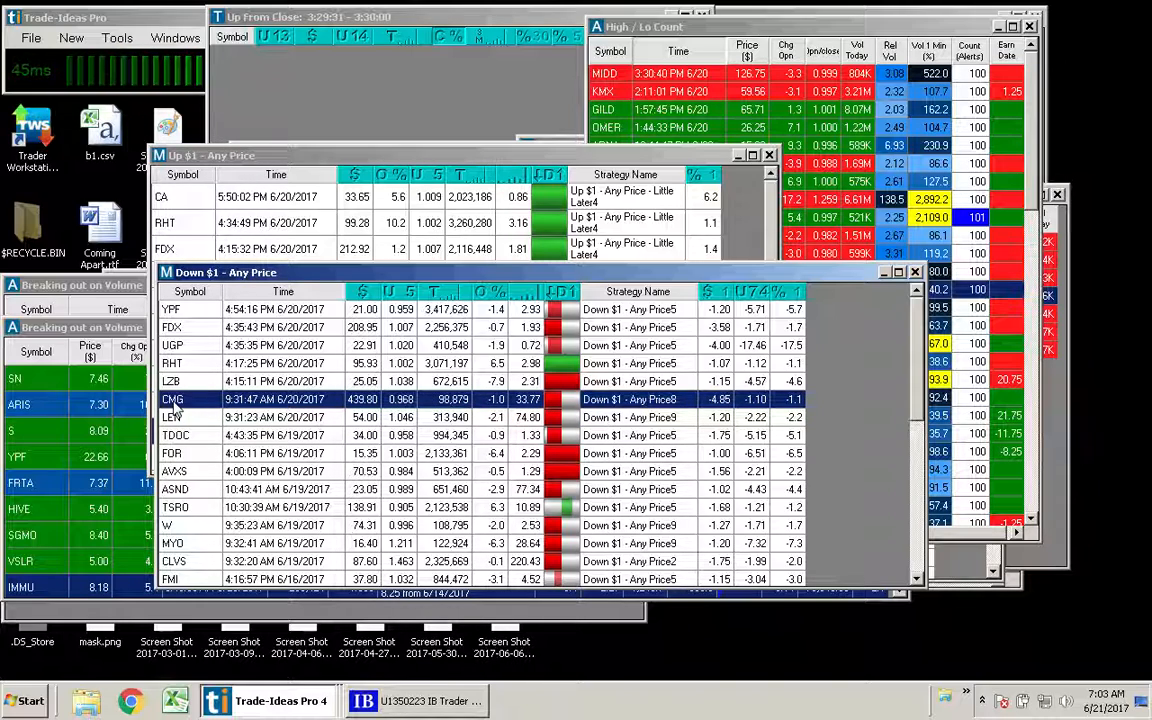
click(416, 700)
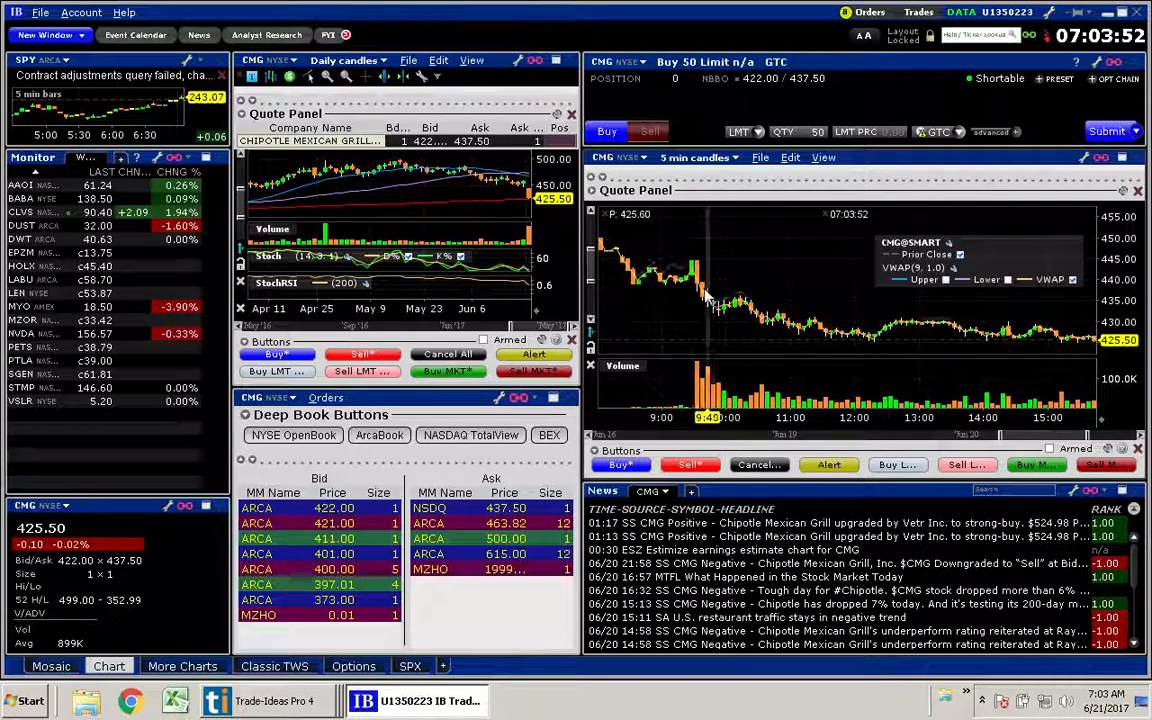
mouse_move(700, 284)
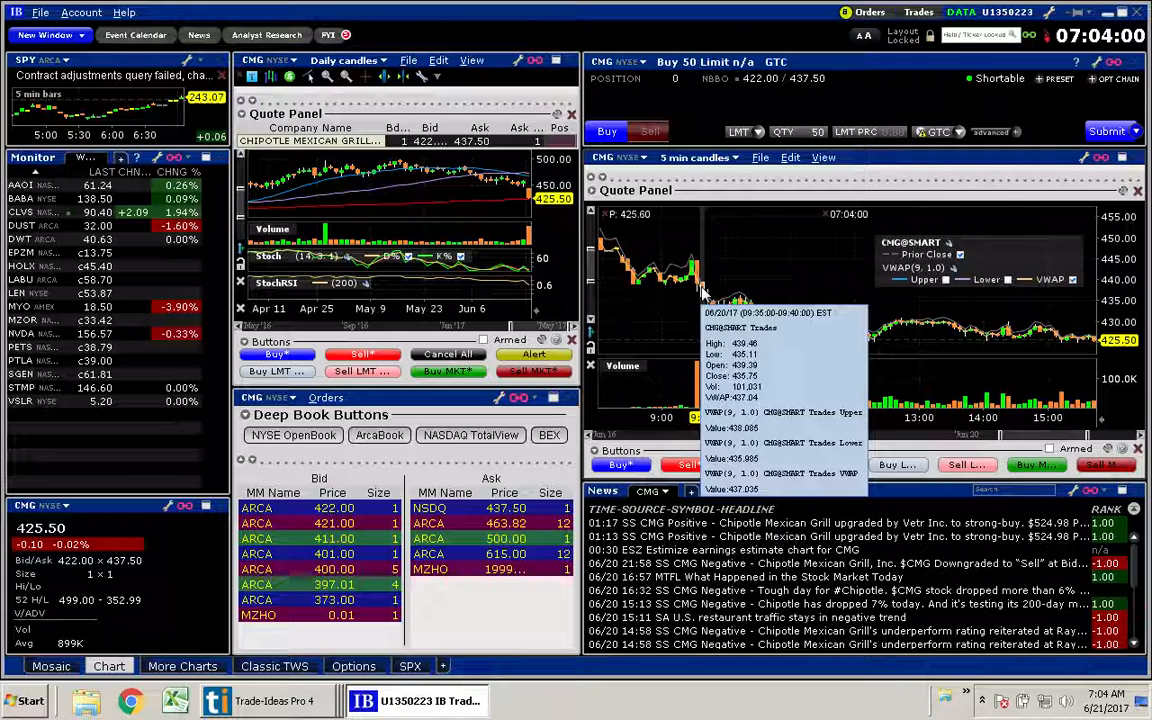
mouse_move(844, 348)
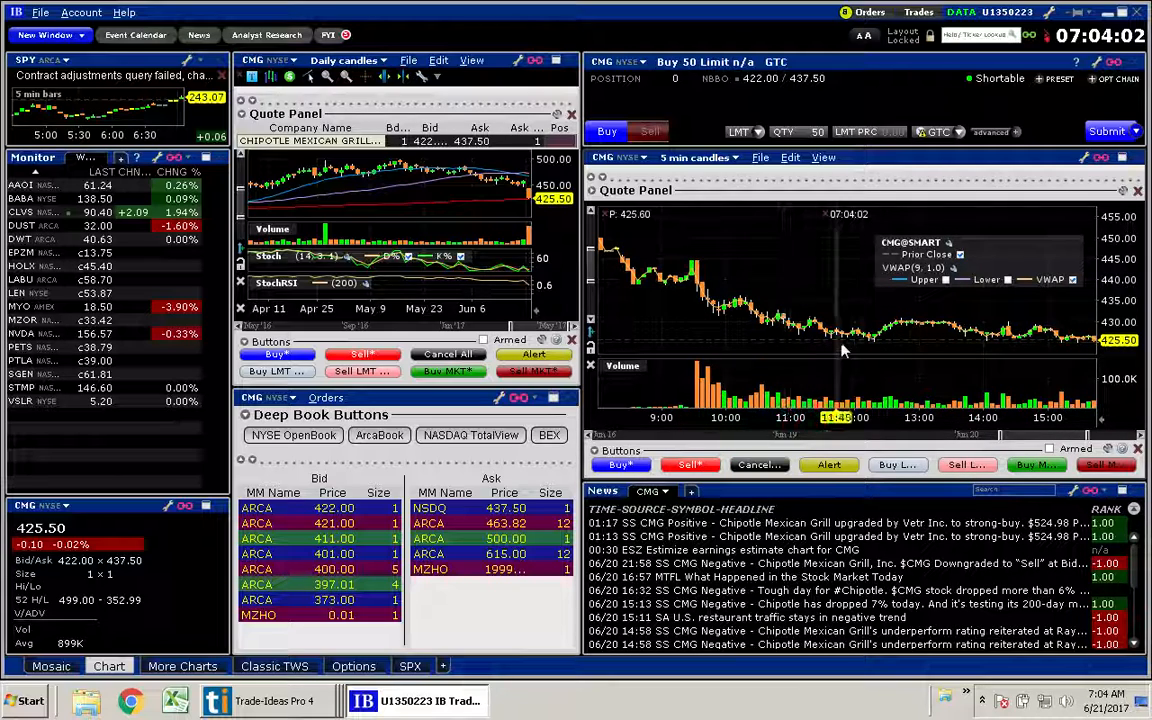
mouse_move(872, 344)
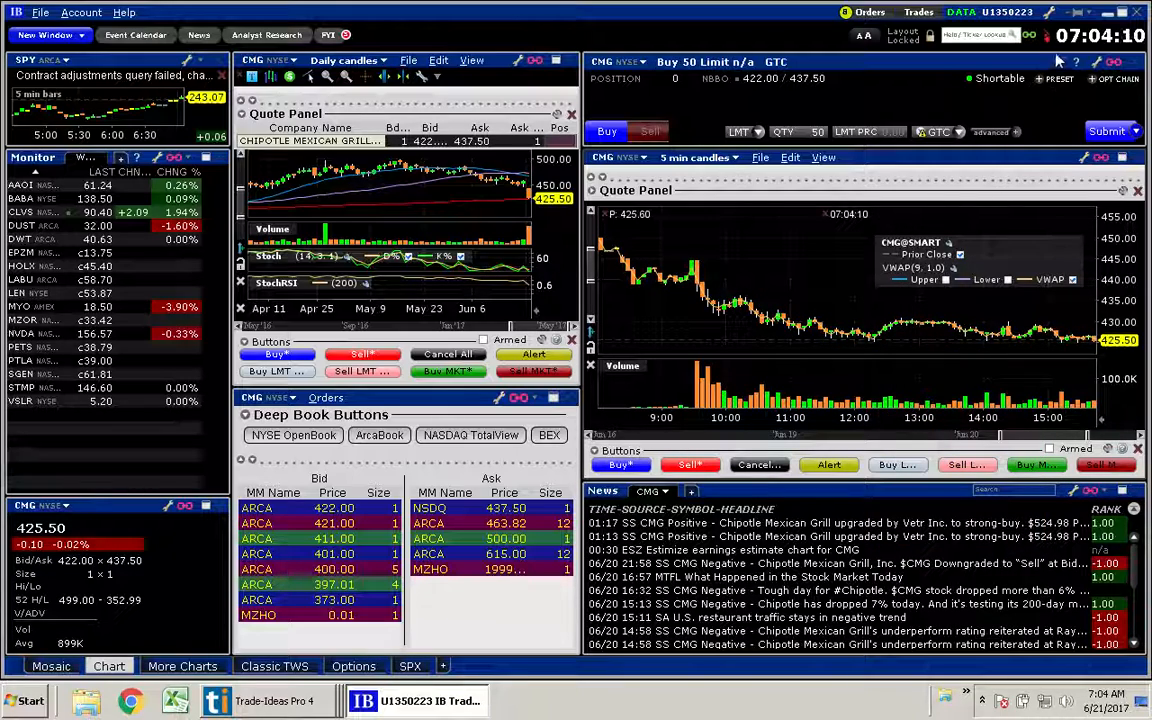
Return from CMG's 5-minute chart to the Trade-Ideas Down $1 alert list.
click(268, 700)
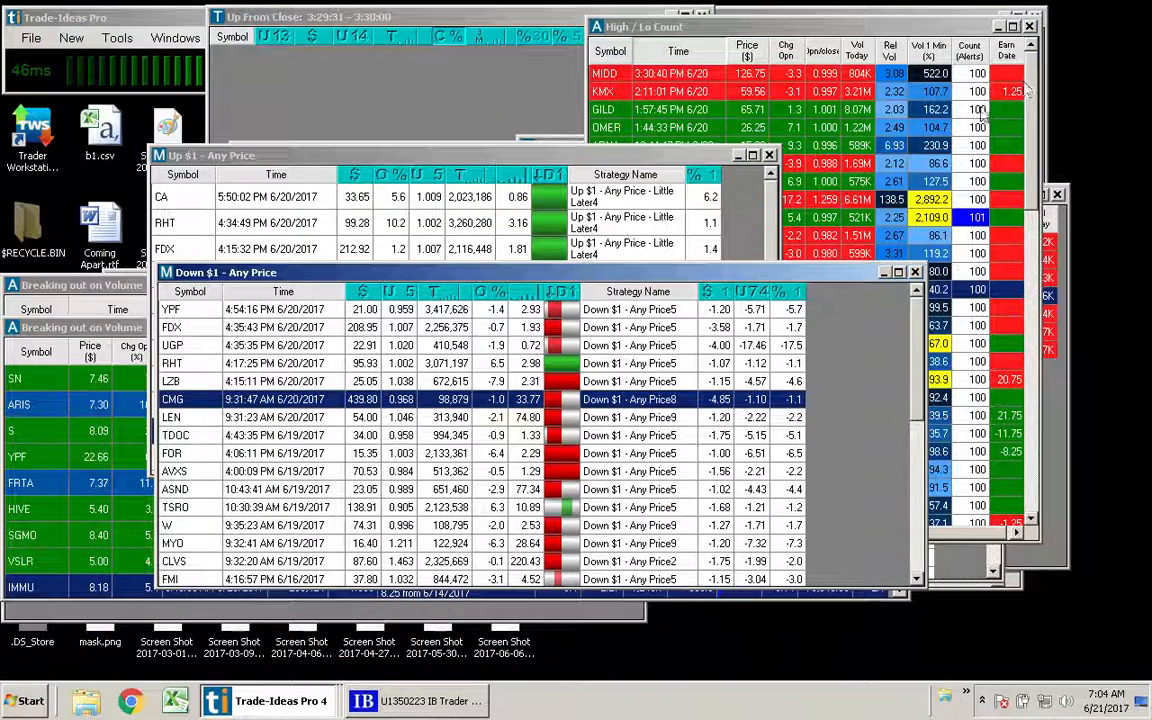